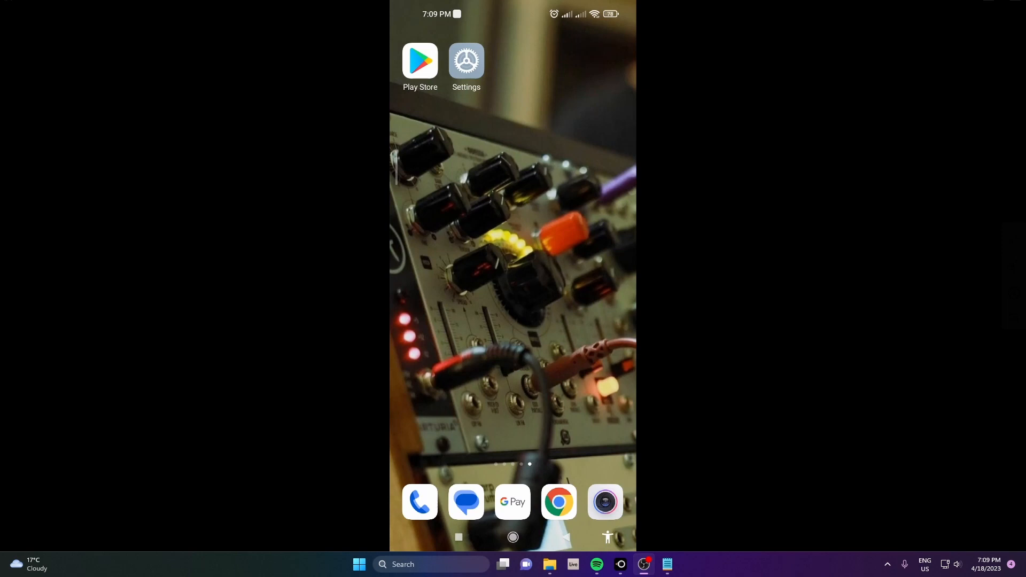
# Search Play Store for 'telehr', install Telegram from the results and return to the home screen.
pyautogui.click(419, 60)
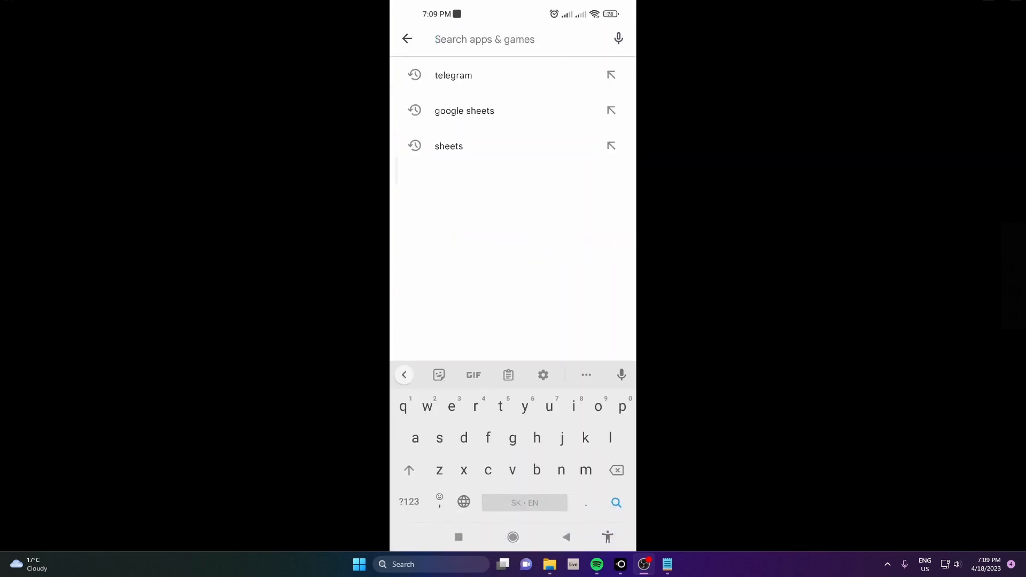
pyautogui.write('telehr')
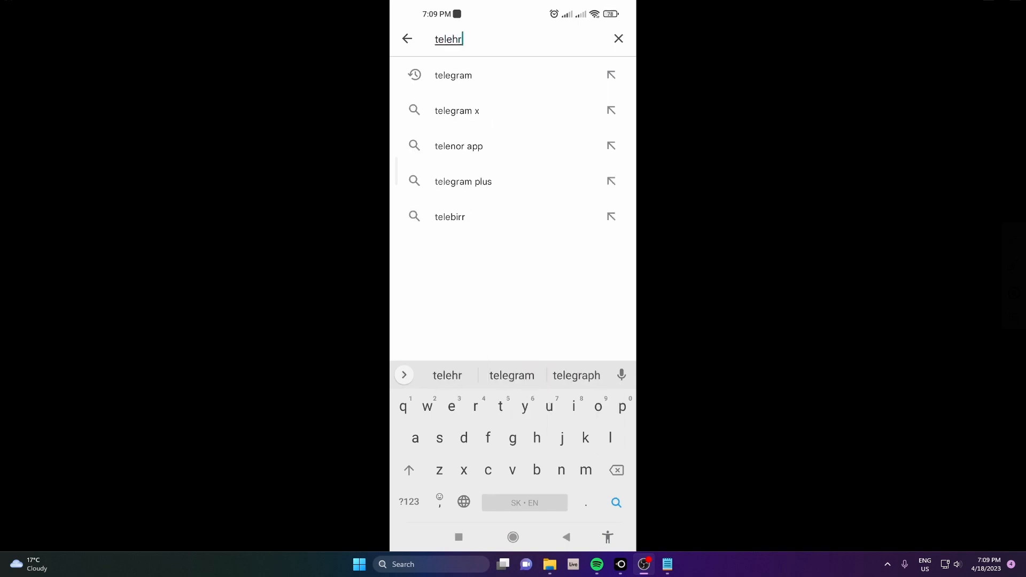
pyautogui.click(453, 75)
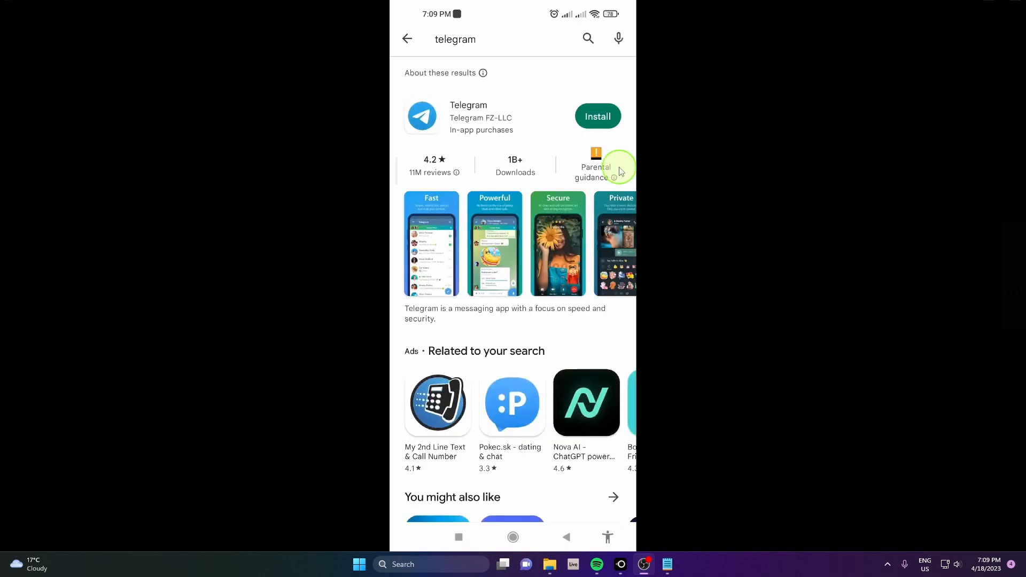
pyautogui.click(596, 116)
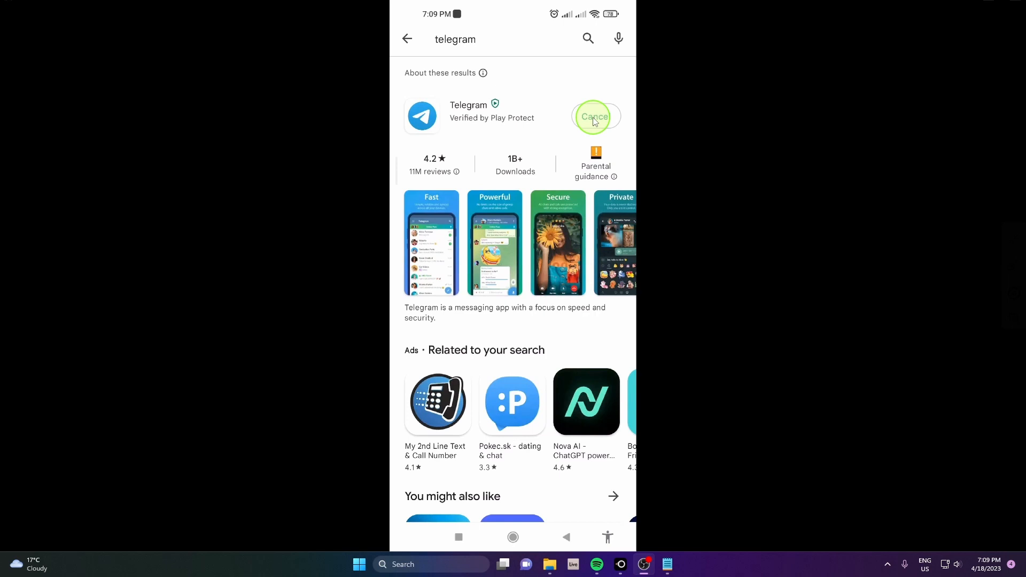
pyautogui.click(512, 538)
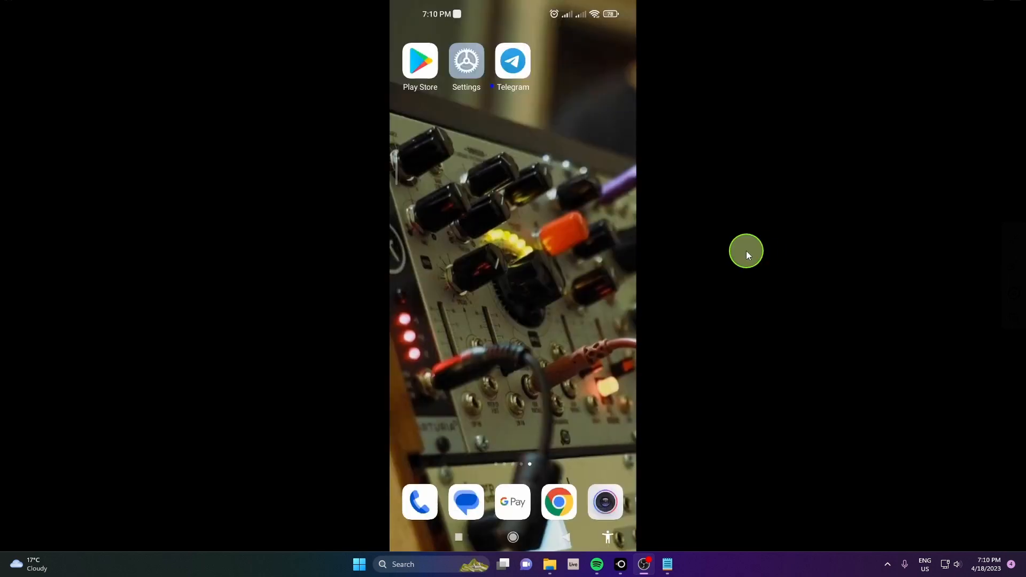
# Launch Telegram, choose Start Messaging and allow it to make and manage phone calls.
pyautogui.click(513, 60)
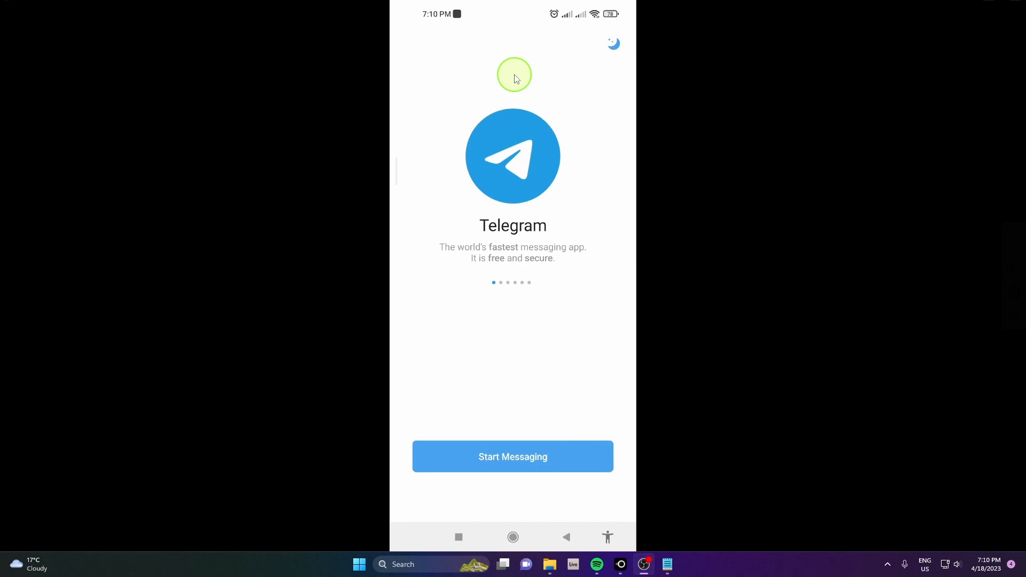
pyautogui.moveTo(587, 456)
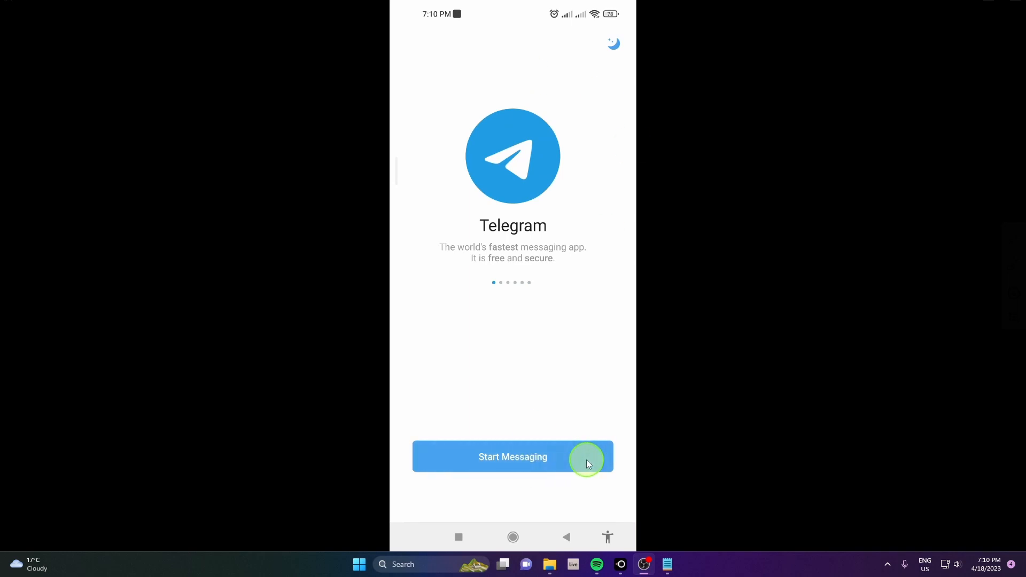
pyautogui.click(512, 456)
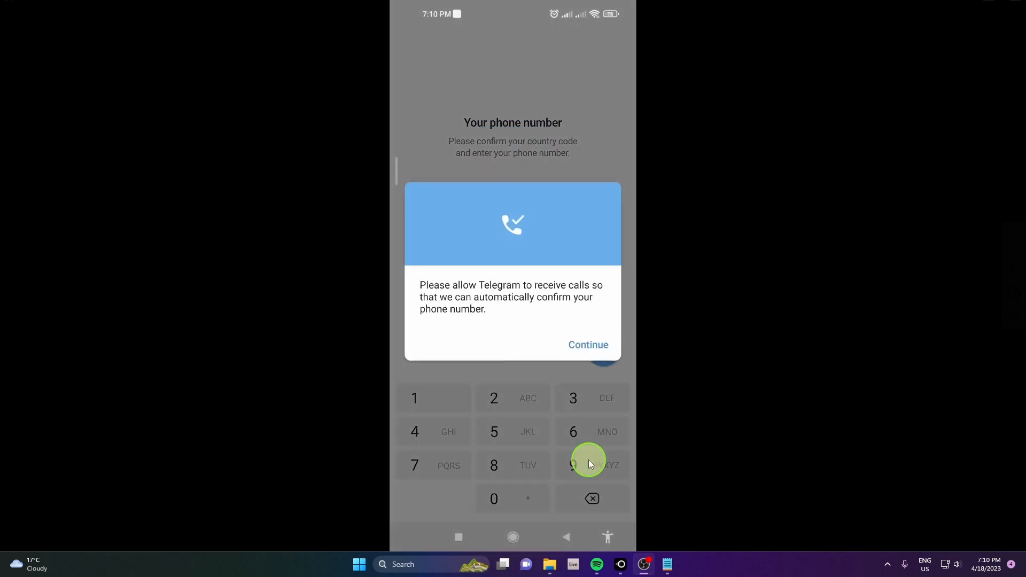
pyautogui.click(587, 345)
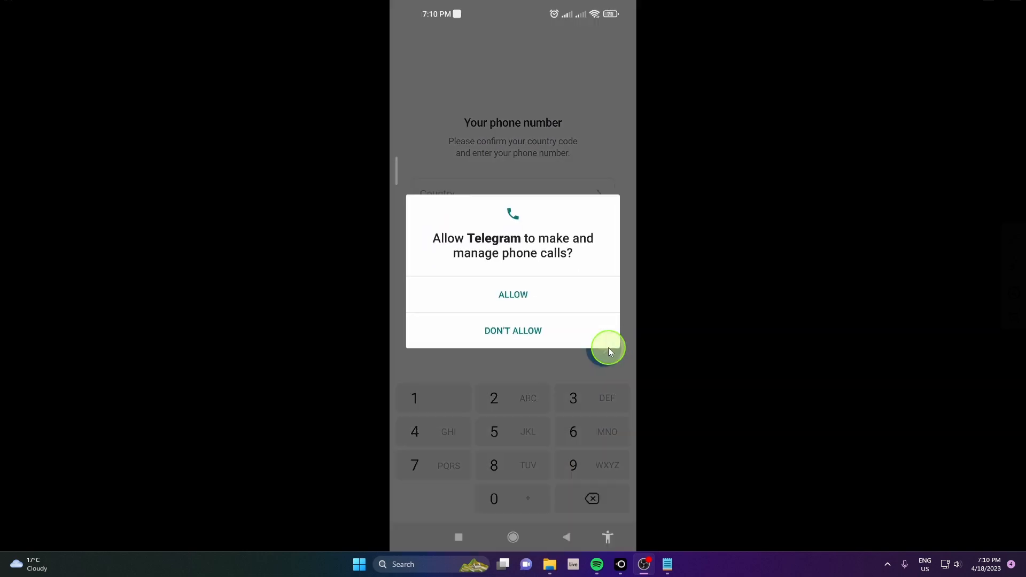
pyautogui.moveTo(546, 280)
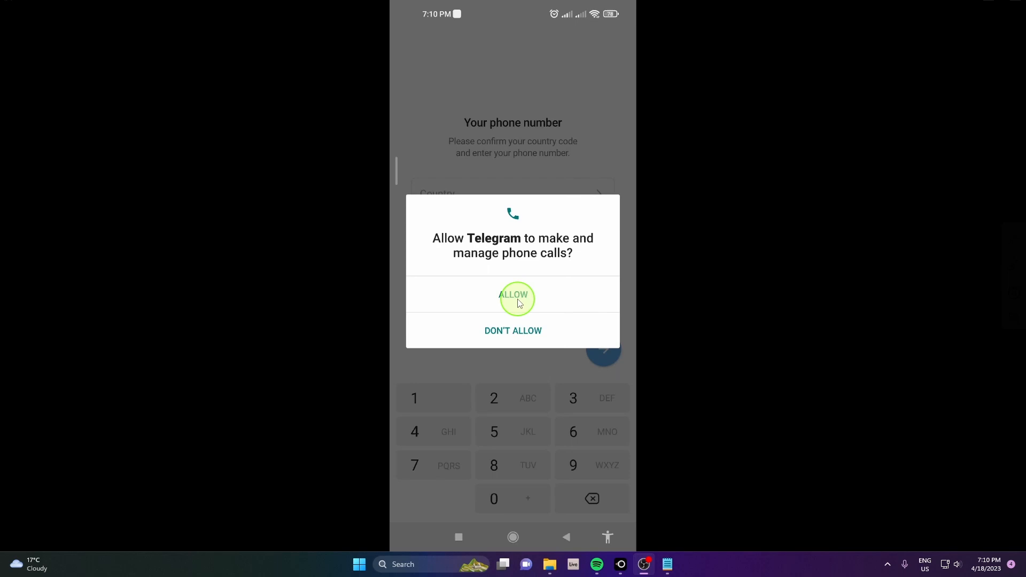
pyautogui.click(512, 296)
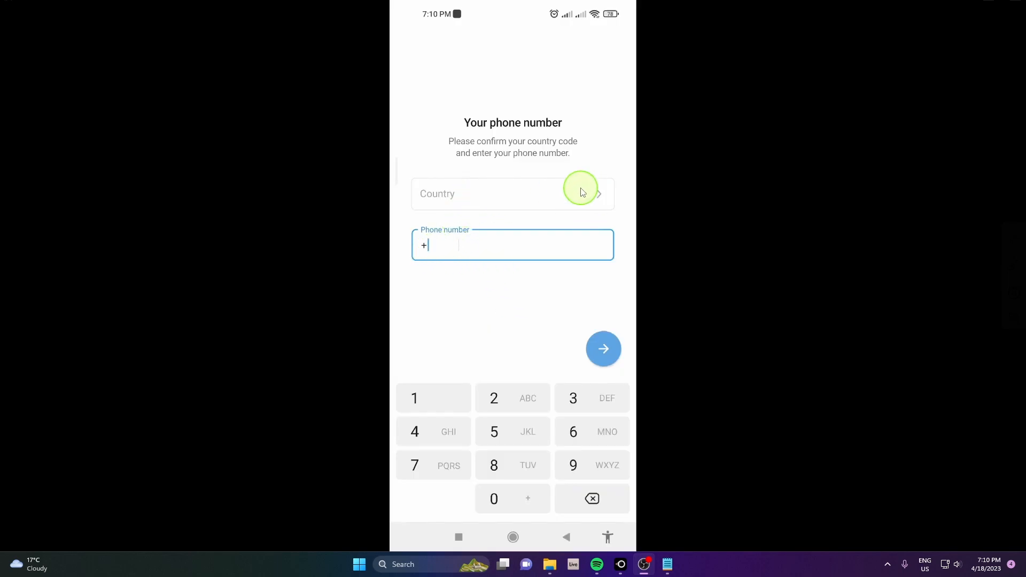
pyautogui.click(484, 194)
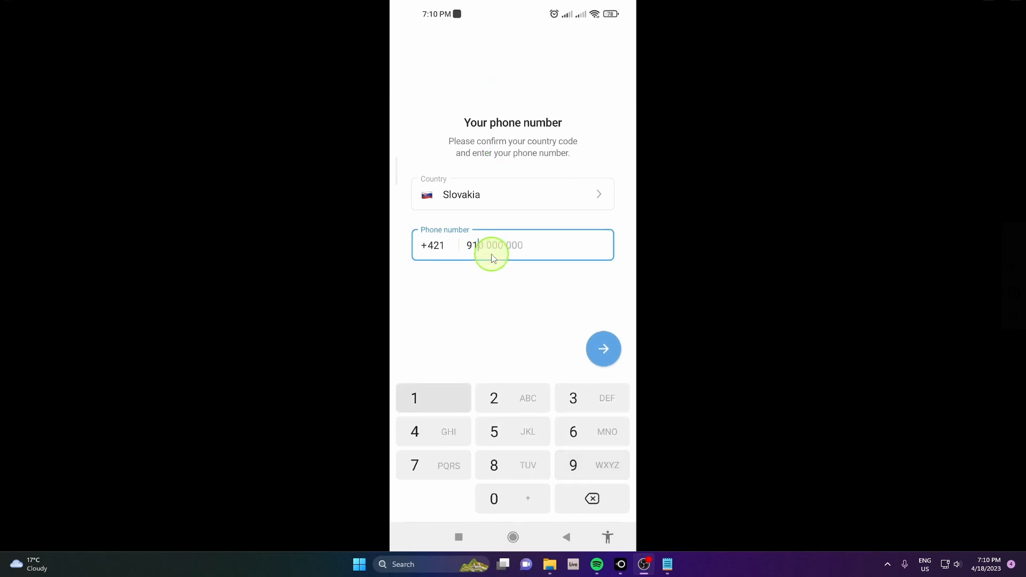
pyautogui.click(494, 430)
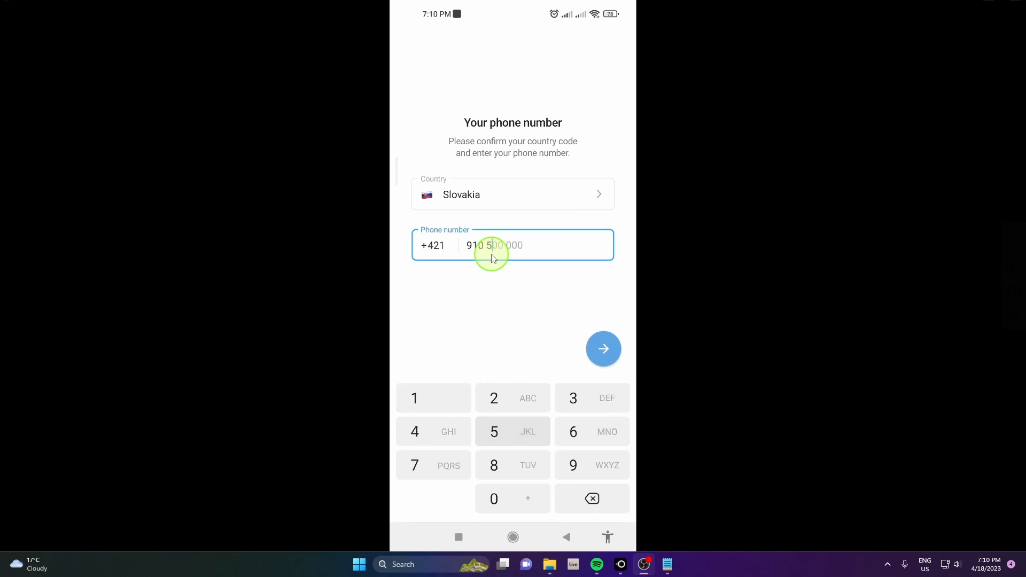
pyautogui.click(603, 348)
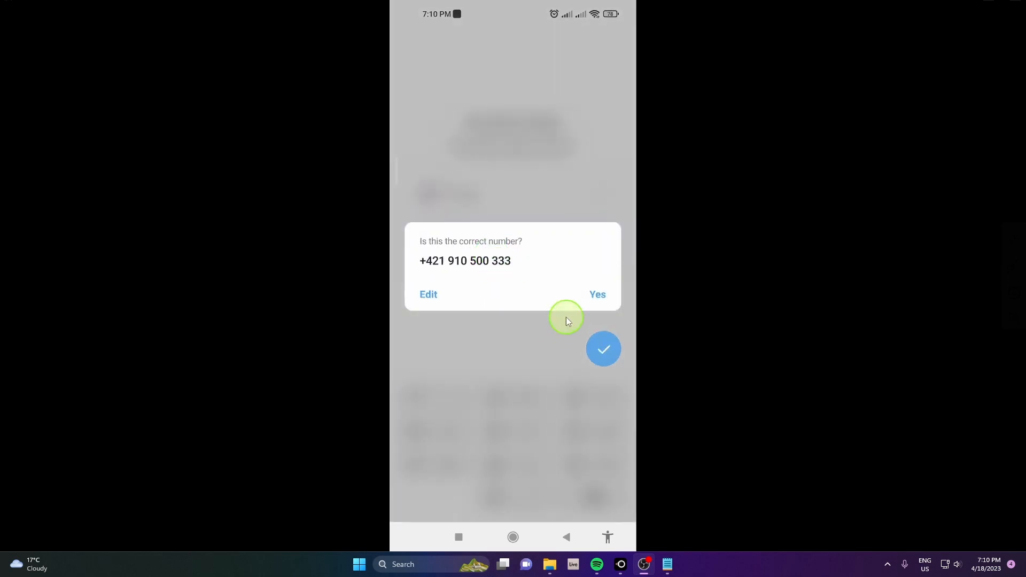
pyautogui.click(596, 294)
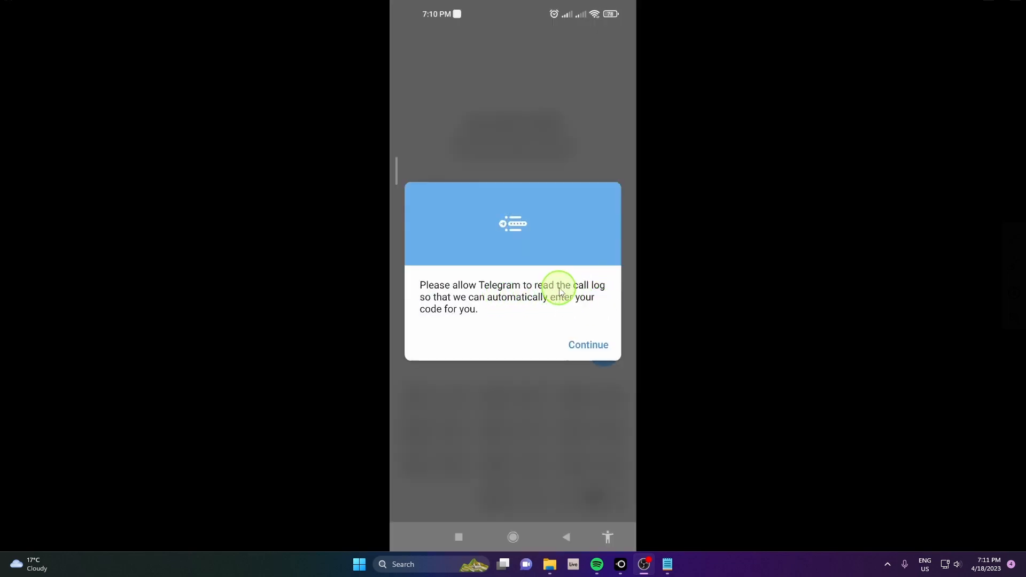
pyautogui.moveTo(588, 346)
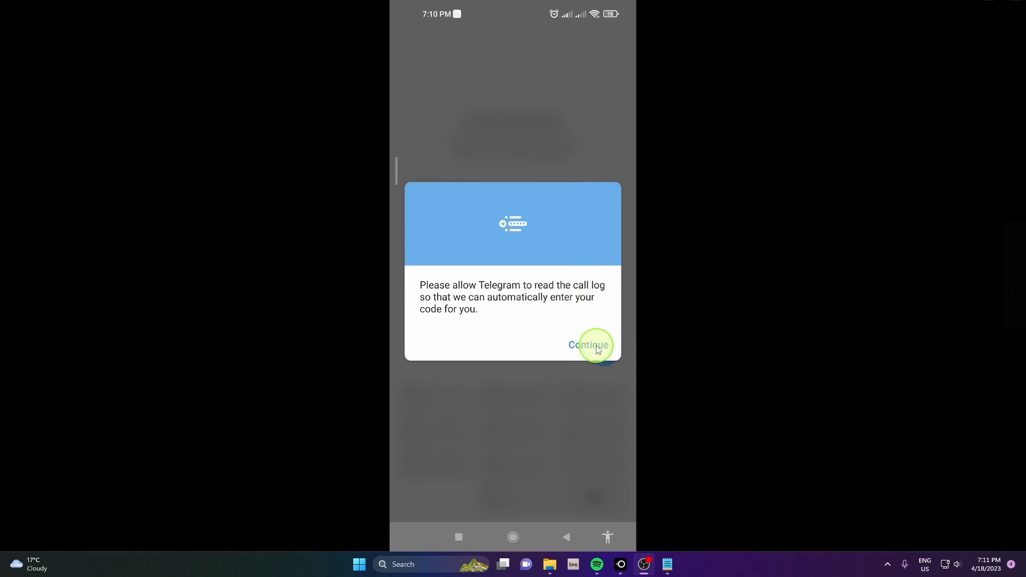
pyautogui.click(588, 345)
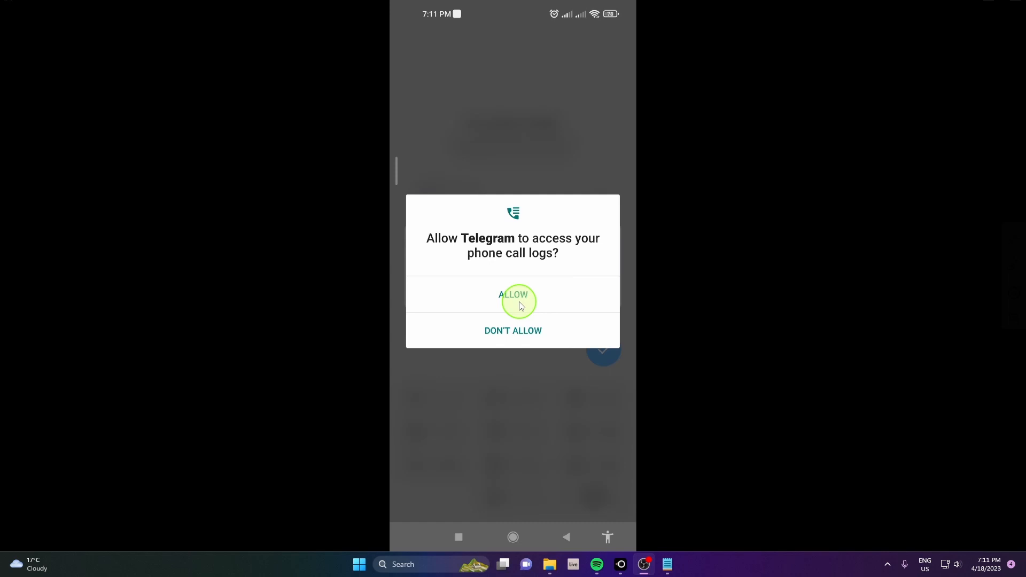
pyautogui.click(512, 294)
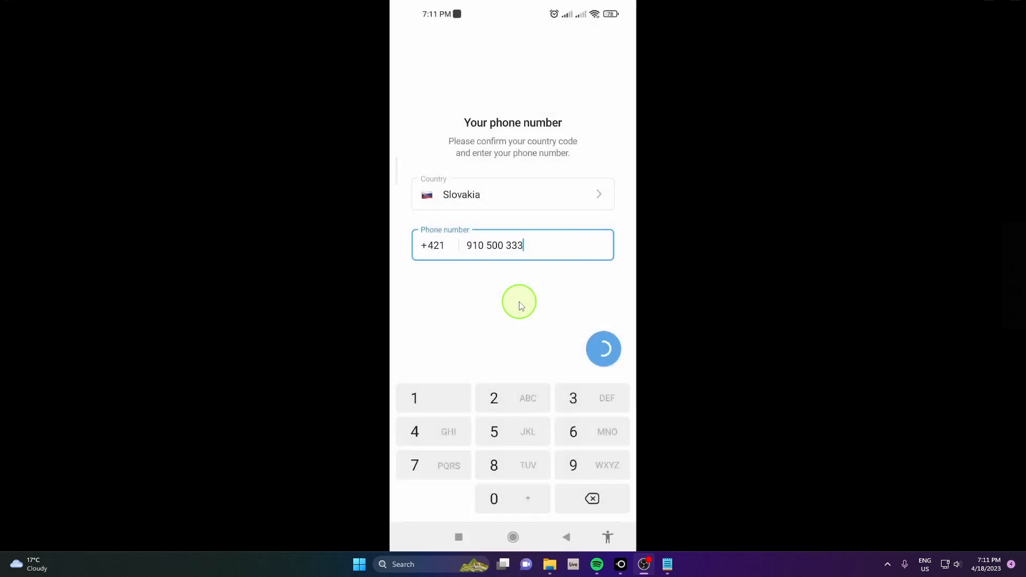
pyautogui.click(603, 349)
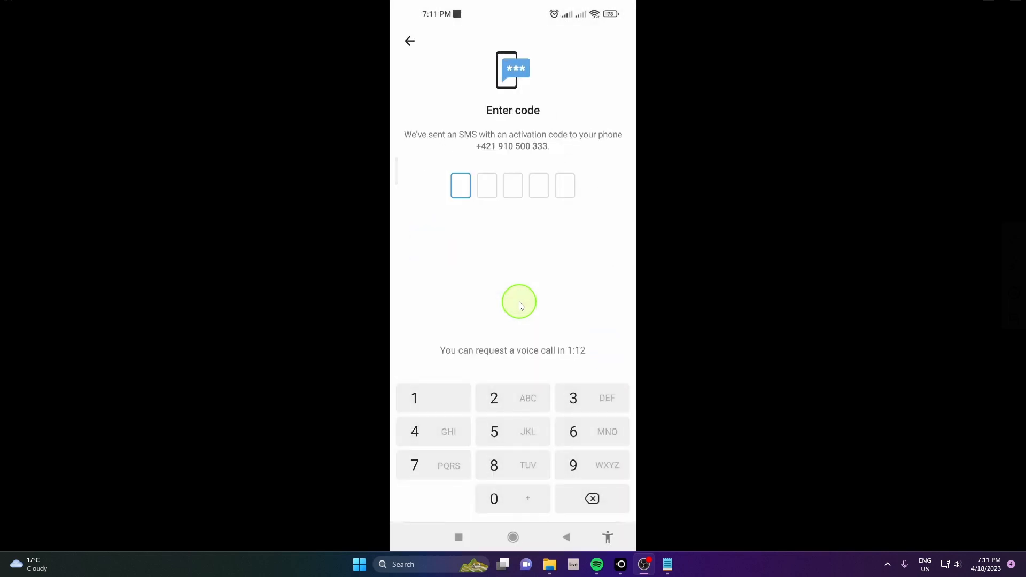
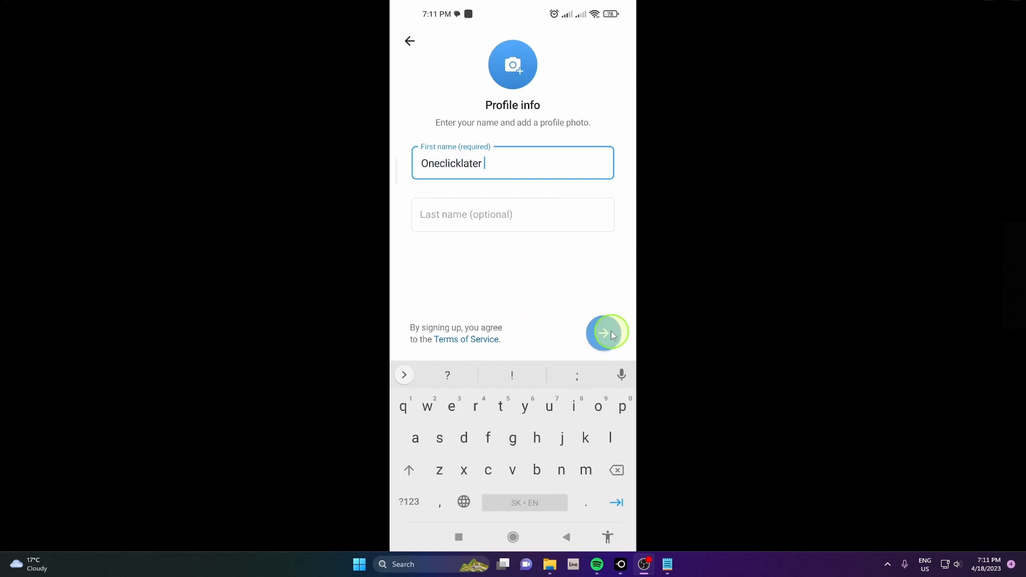
pyautogui.click(607, 333)
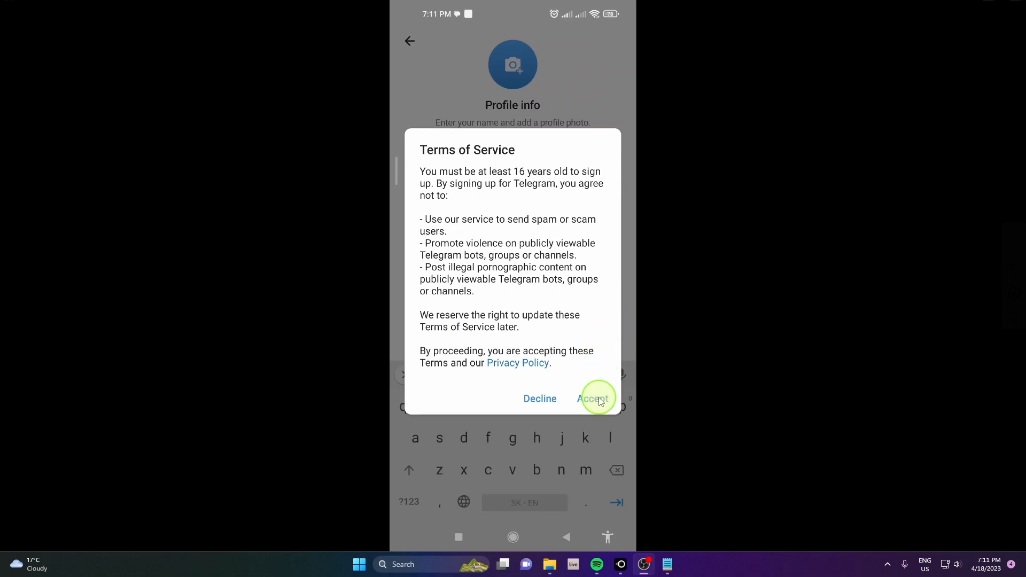
pyautogui.click(592, 399)
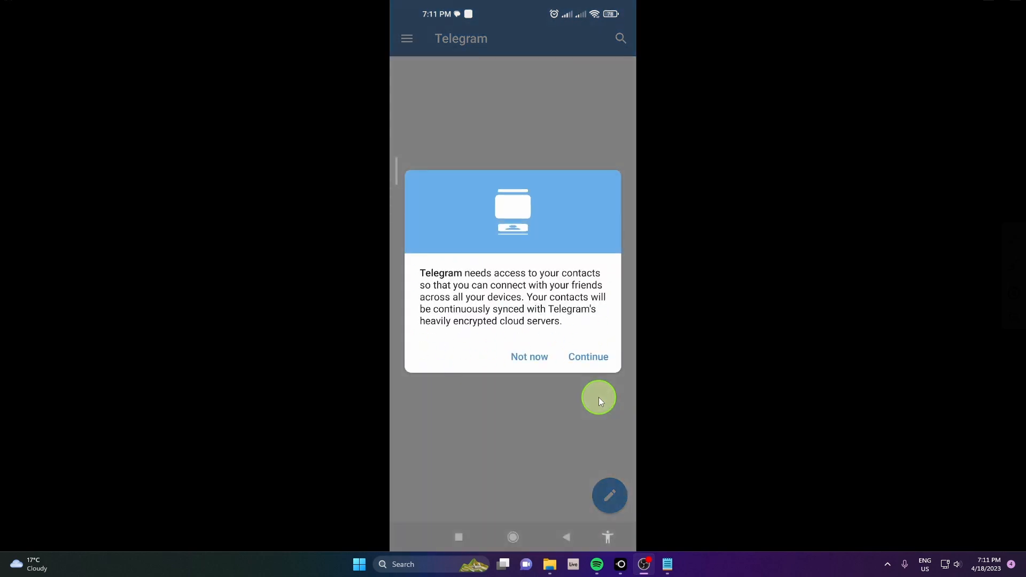
# Continue past the contacts notice to bring up the Android contacts permission prompt.
pyautogui.click(587, 357)
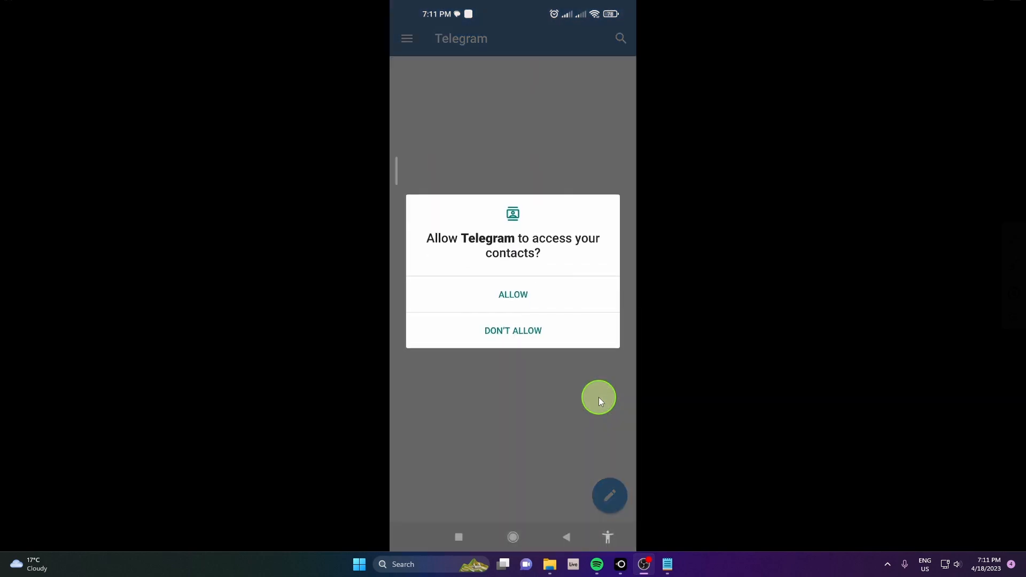
pyautogui.moveTo(481, 256)
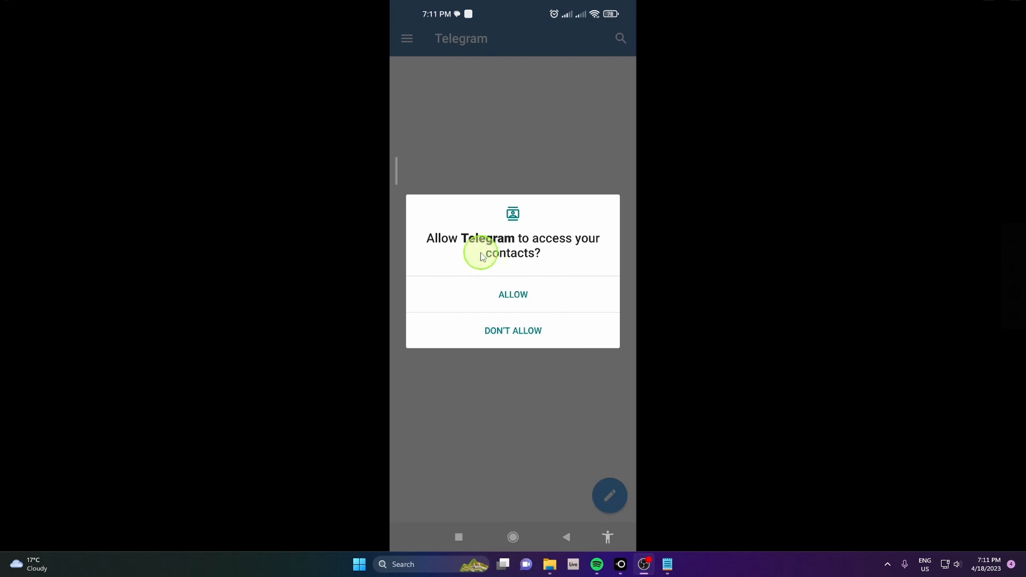
pyautogui.moveTo(582, 262)
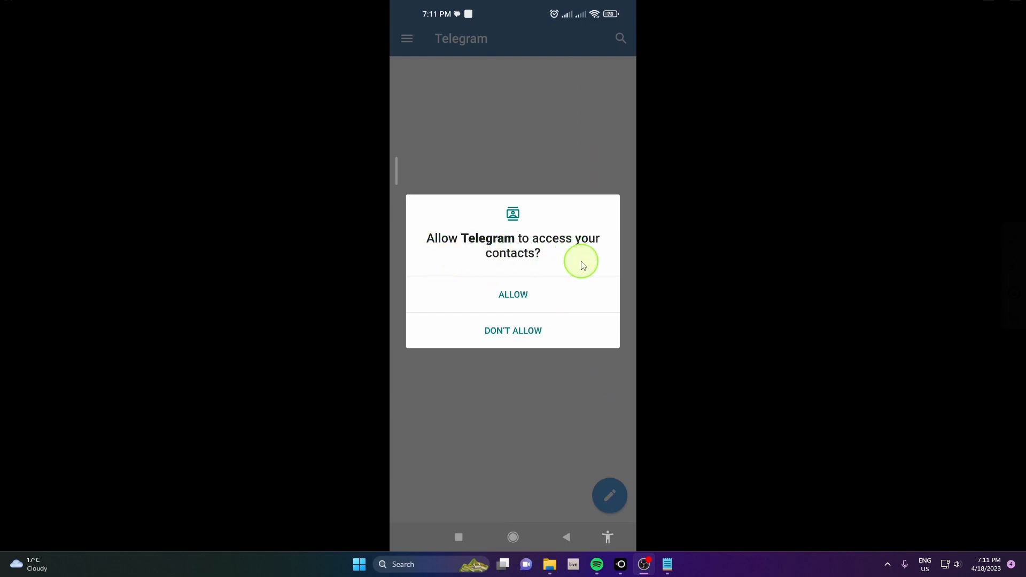